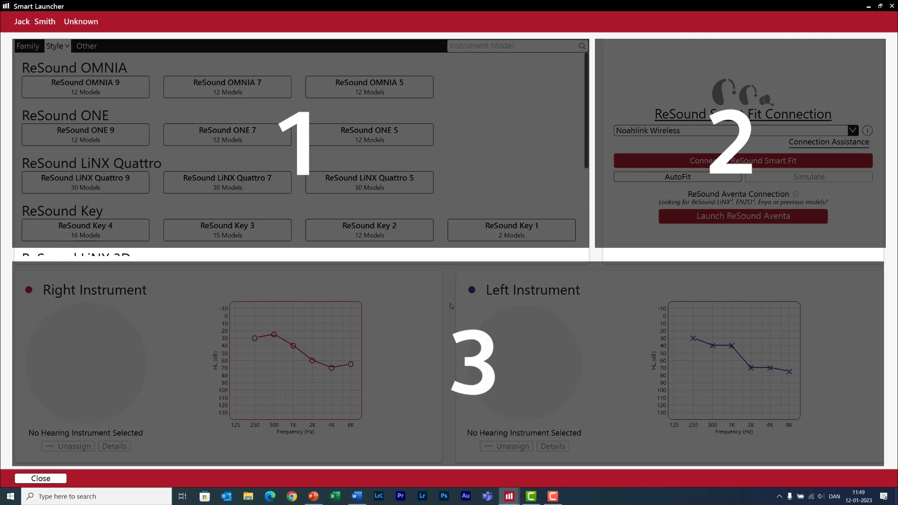
pyautogui.moveTo(412, 348)
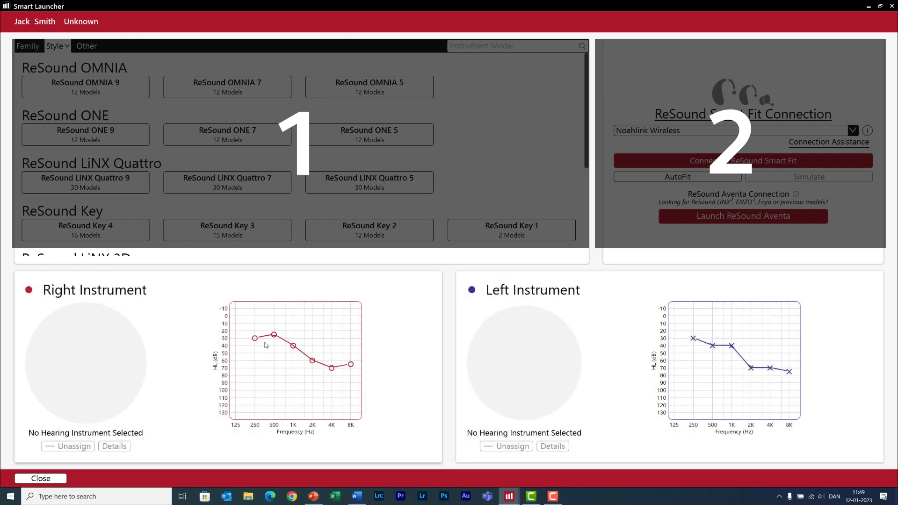
pyautogui.moveTo(80, 344)
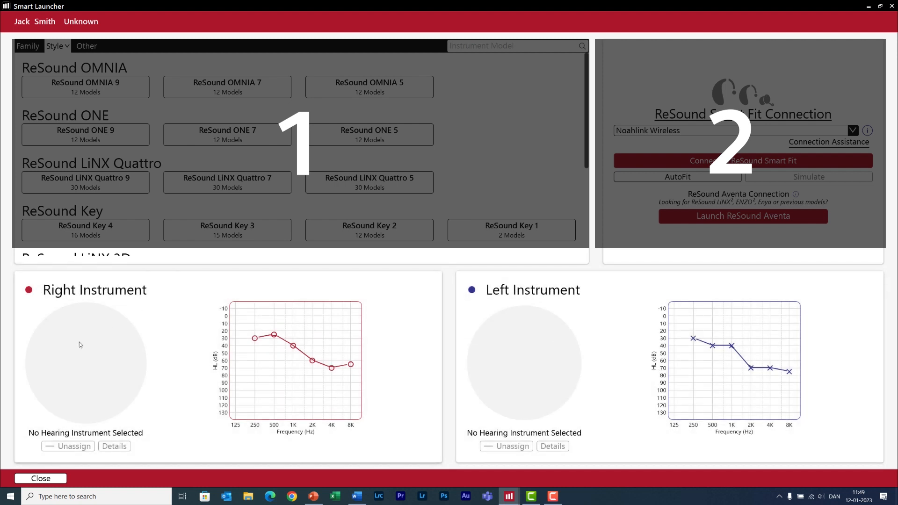